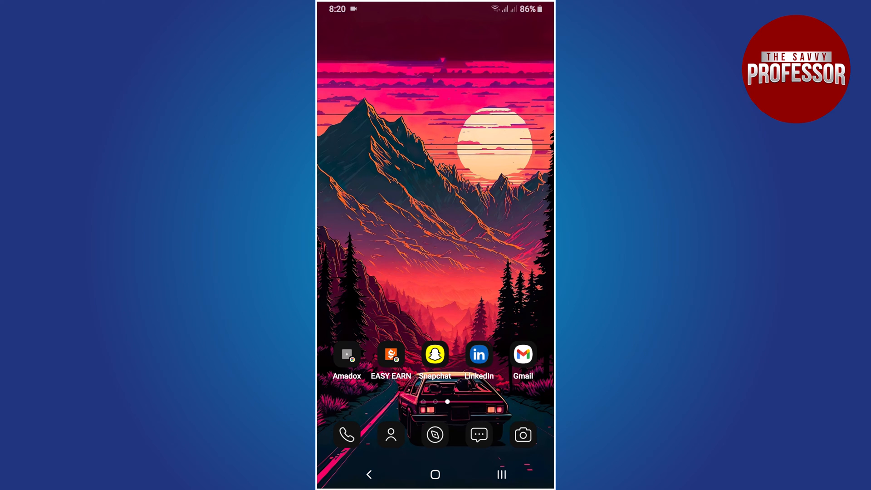
Launch LinkedIn and reach Manage my network via the My Network tab
{"action": "left_click", "coordinate": [479, 354]}
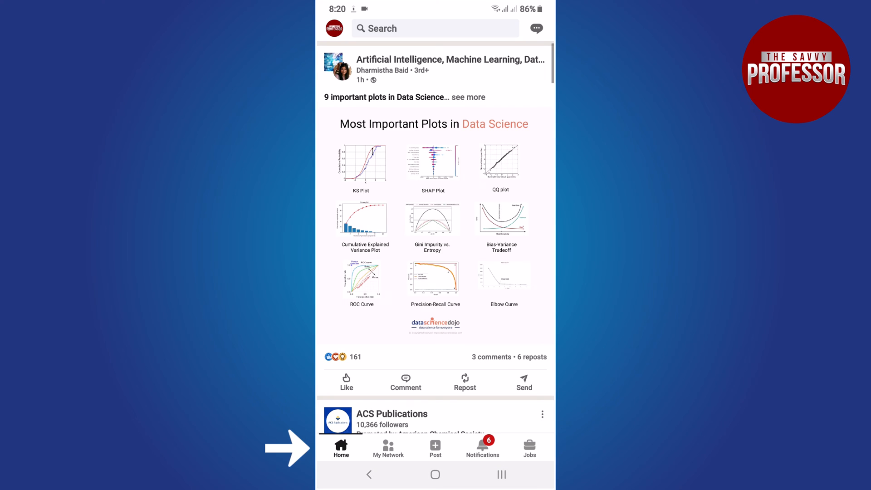
{"action": "left_click", "coordinate": [387, 447]}
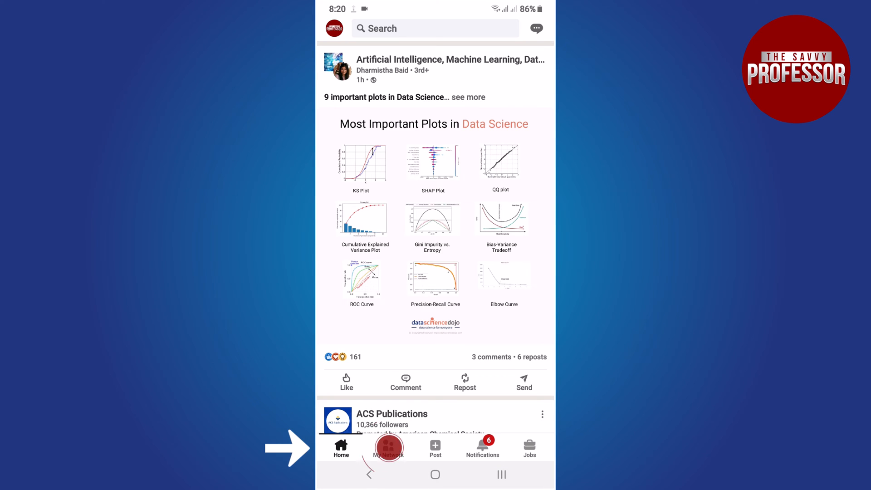
{"action": "left_click", "coordinate": [387, 448]}
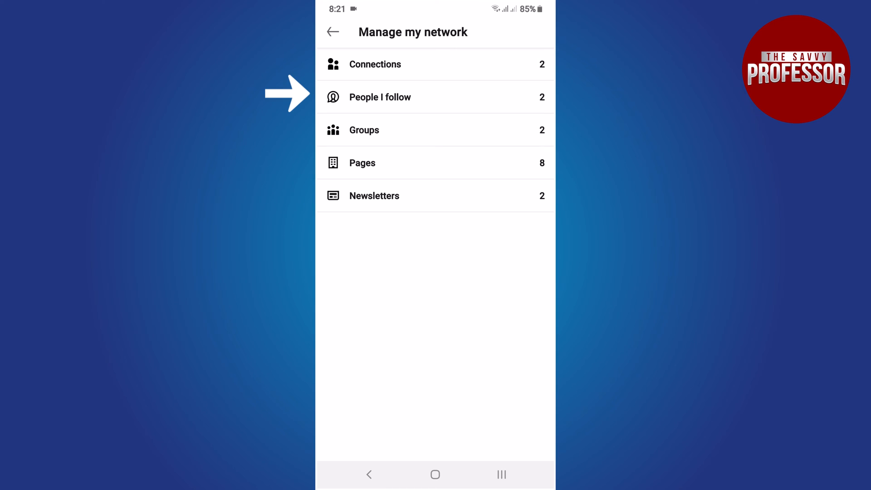
Show the People I follow list with its two entries marked Following
{"action": "left_click", "coordinate": [380, 97]}
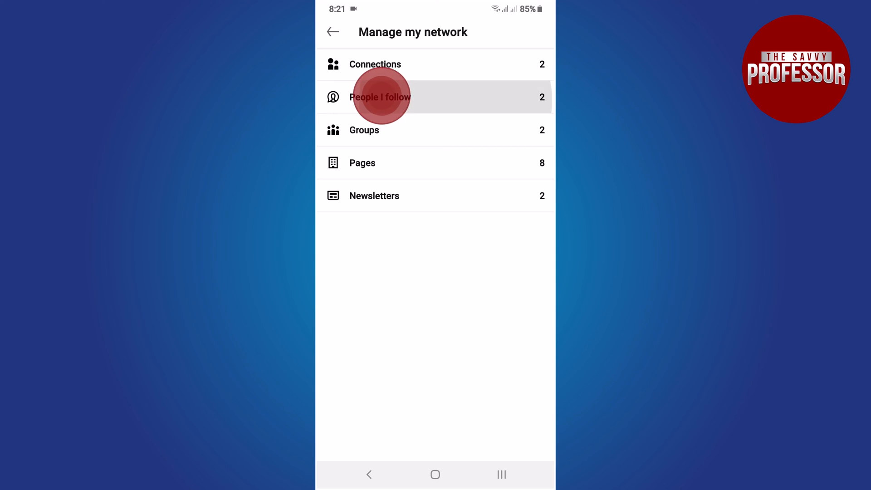
{"action": "left_click", "coordinate": [381, 97]}
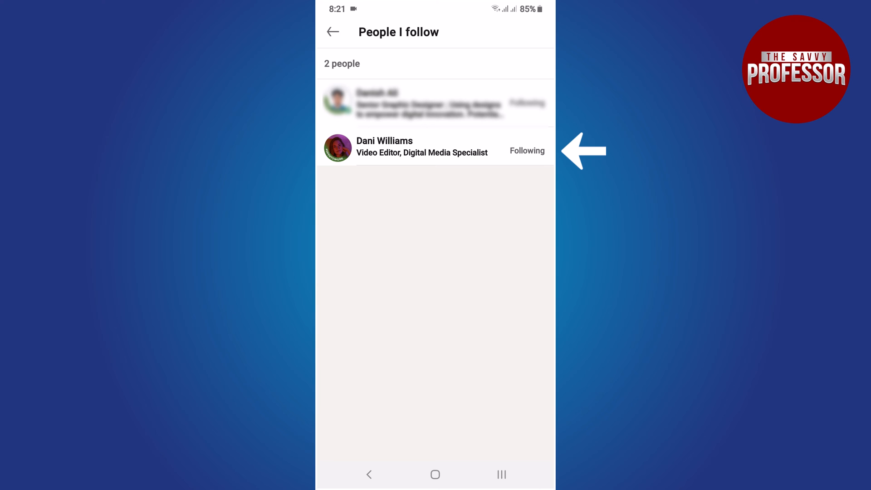
{"action": "left_click", "coordinate": [527, 151]}
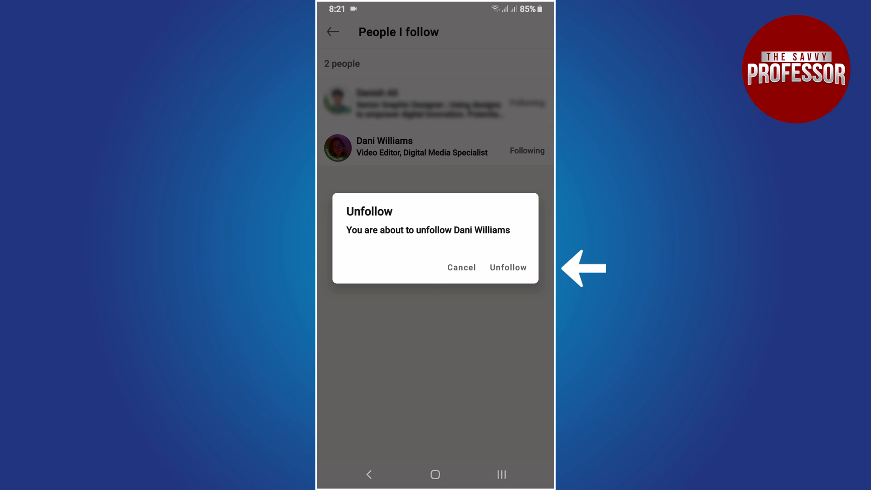
{"action": "left_click", "coordinate": [508, 267]}
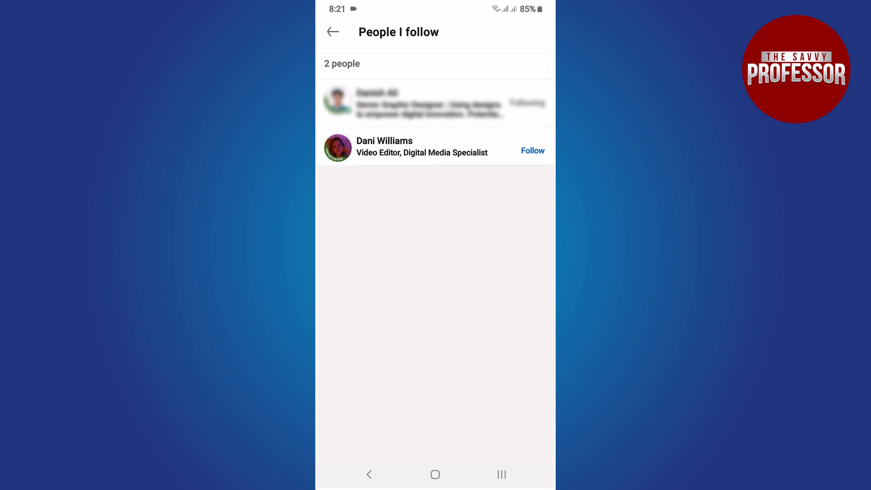
{"action": "left_click", "coordinate": [532, 150]}
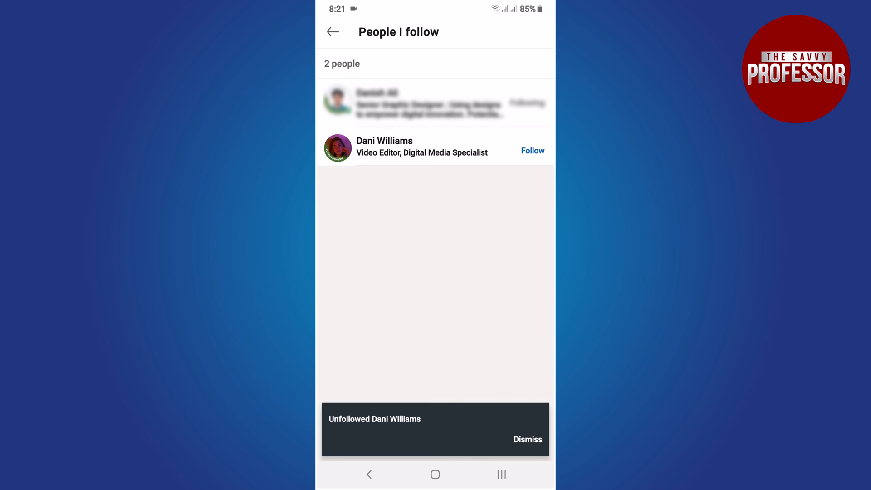
{"action": "left_click", "coordinate": [527, 439]}
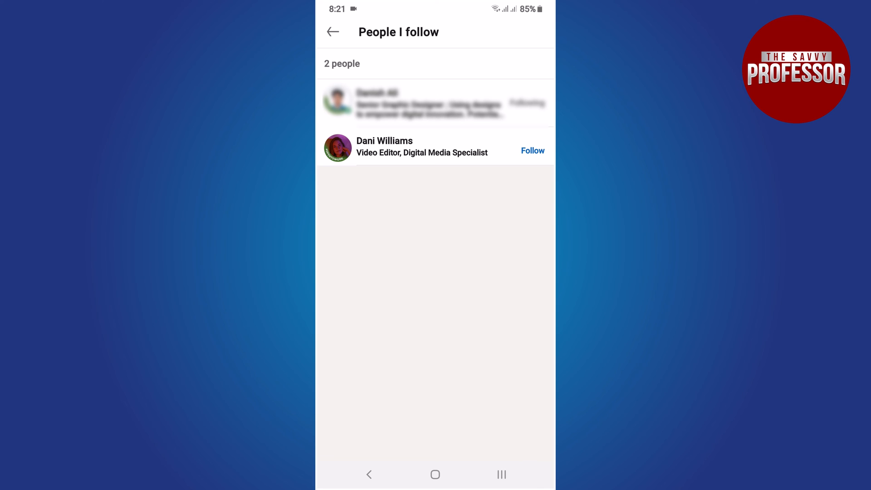